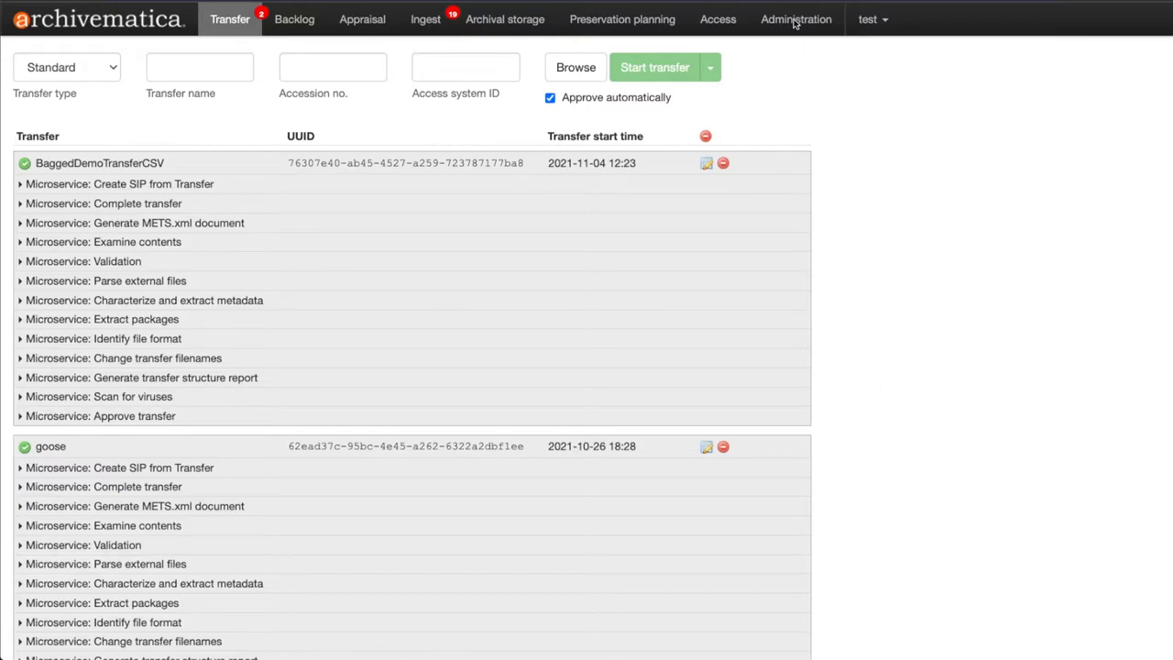
Go to Administration's Processing configuration list and choose Edit on the default configuration.
left_click(796, 18)
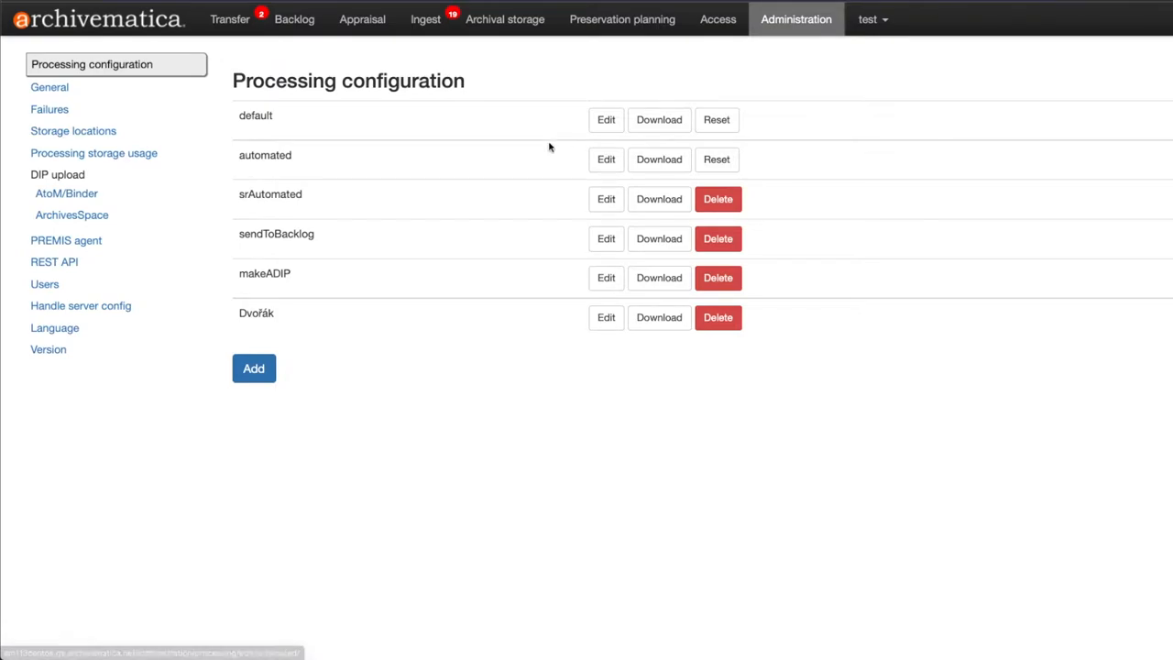
mouse_move(563, 158)
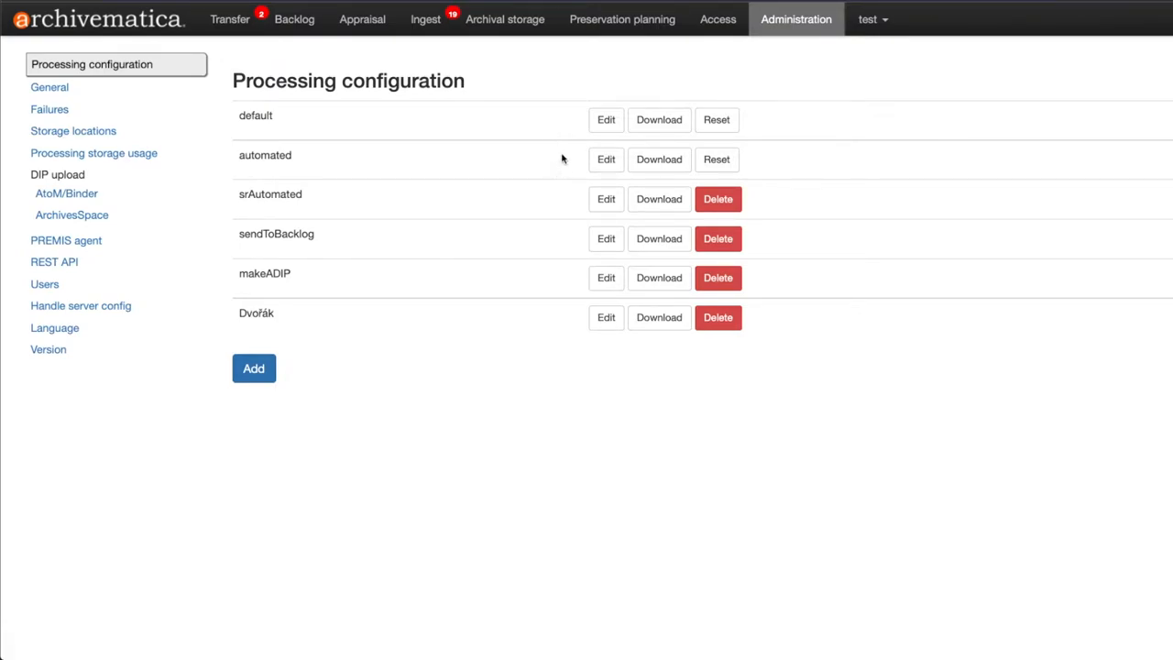
left_click(605, 121)
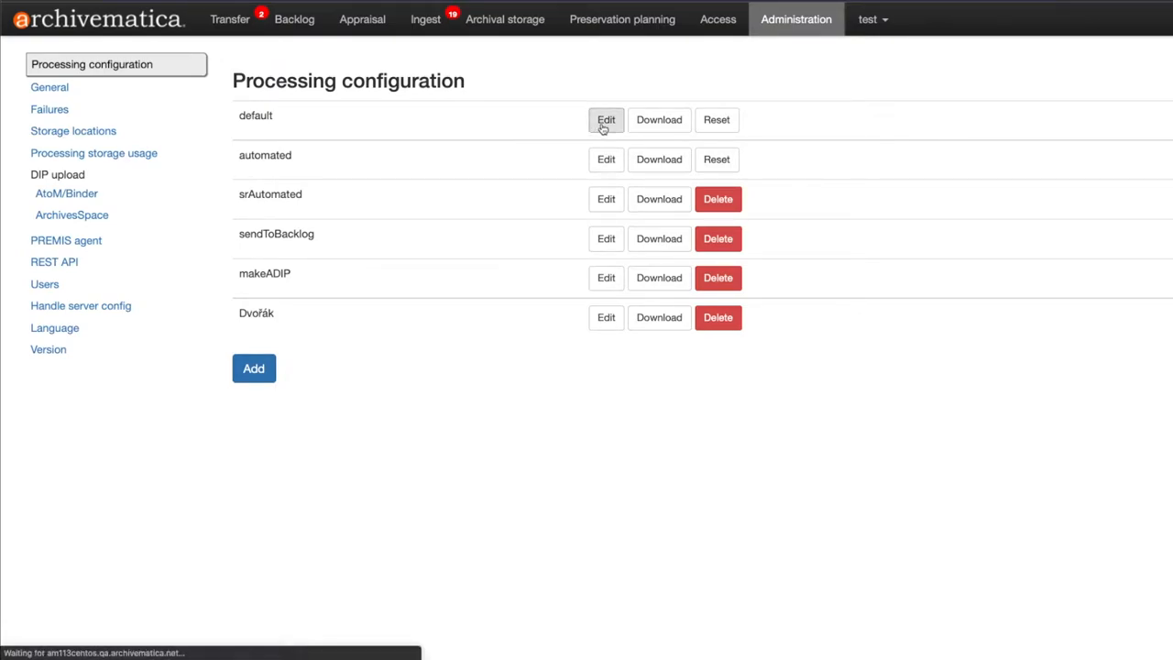
Set the default configuration's 'Scan for viruses?' decision to None and save it.
left_click(605, 121)
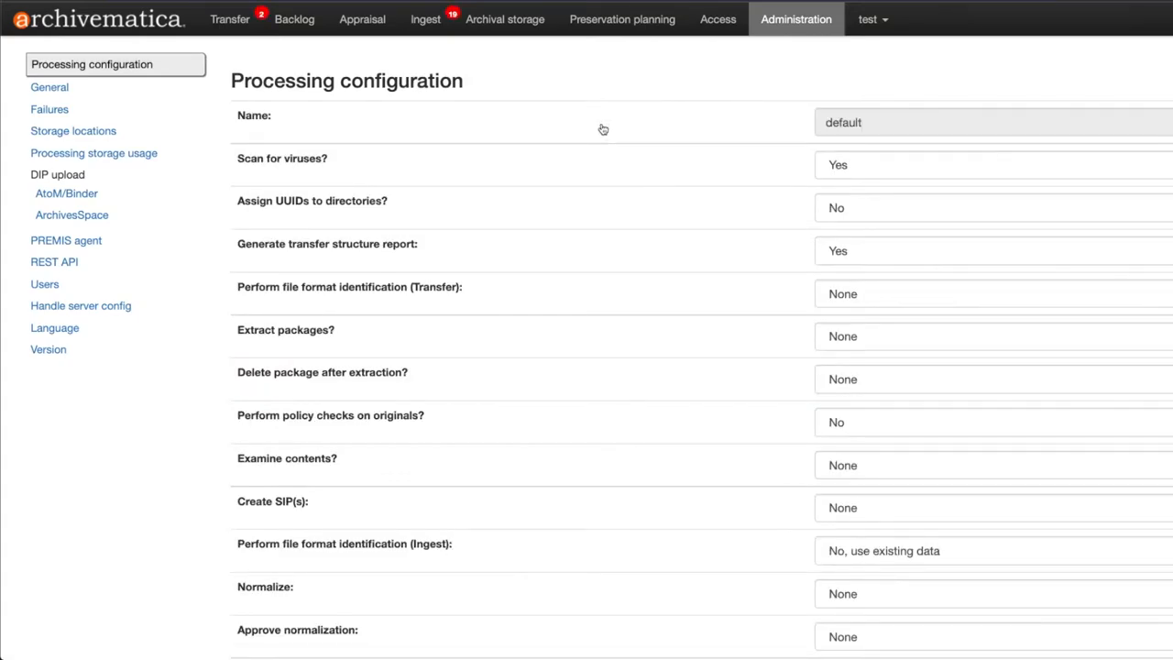
mouse_move(255, 171)
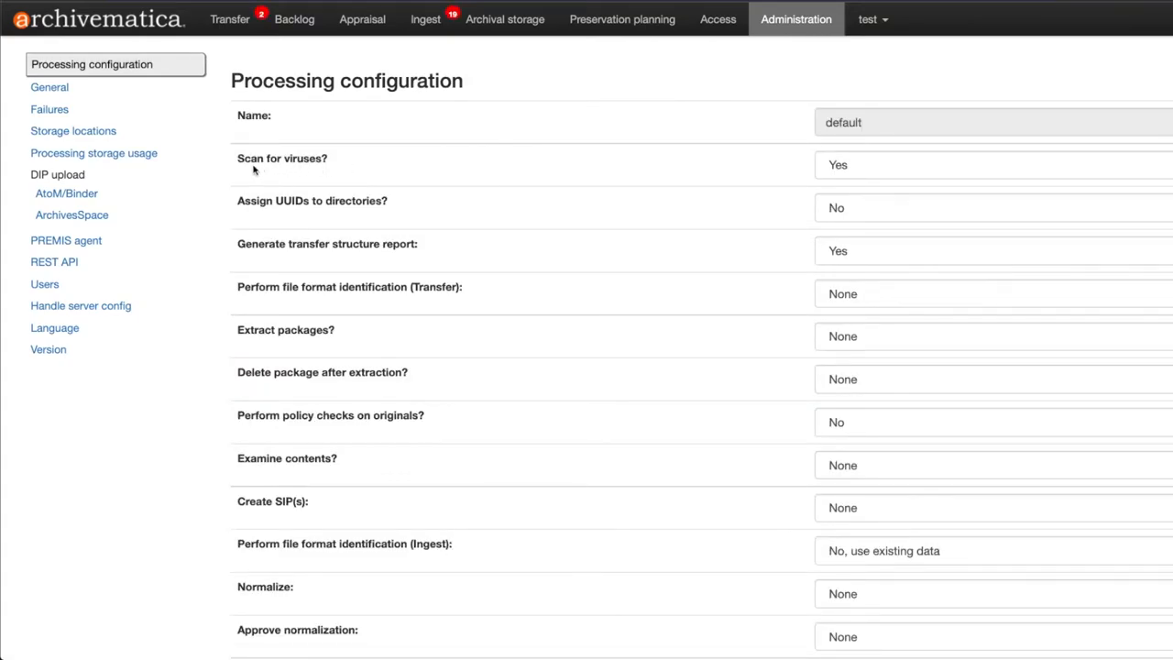
mouse_move(279, 172)
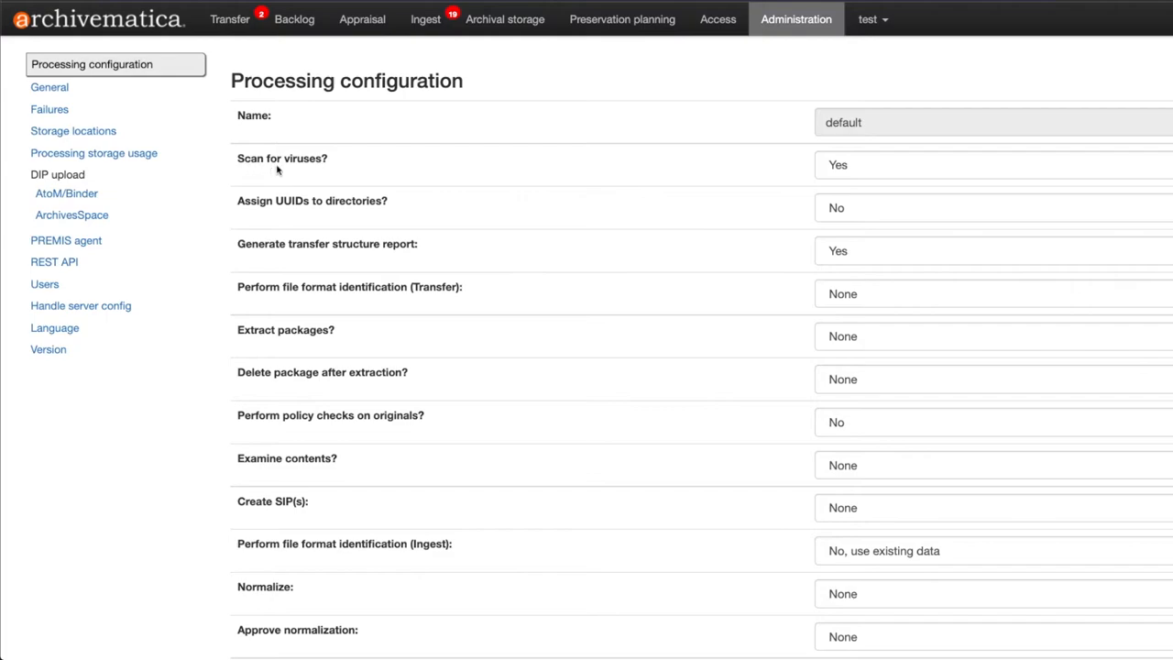
left_click(990, 165)
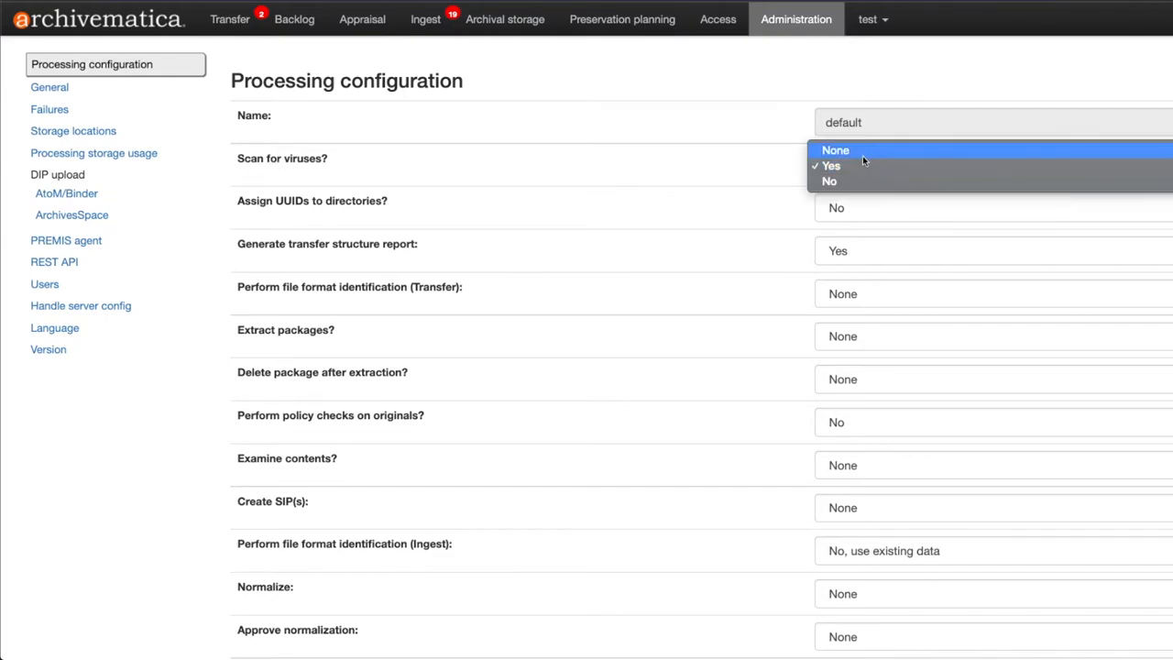
mouse_move(841, 165)
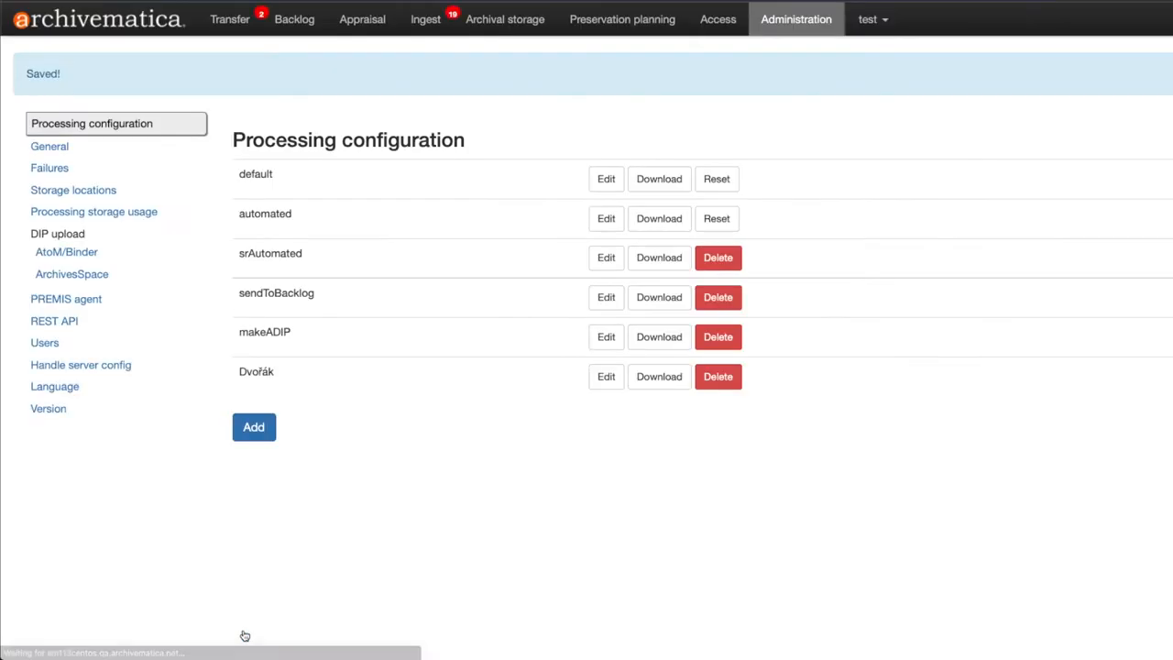
On the Transfer dashboard, prepare a transfer named 'virus' from SampleTransfers/CSVmetadata.
left_click(231, 18)
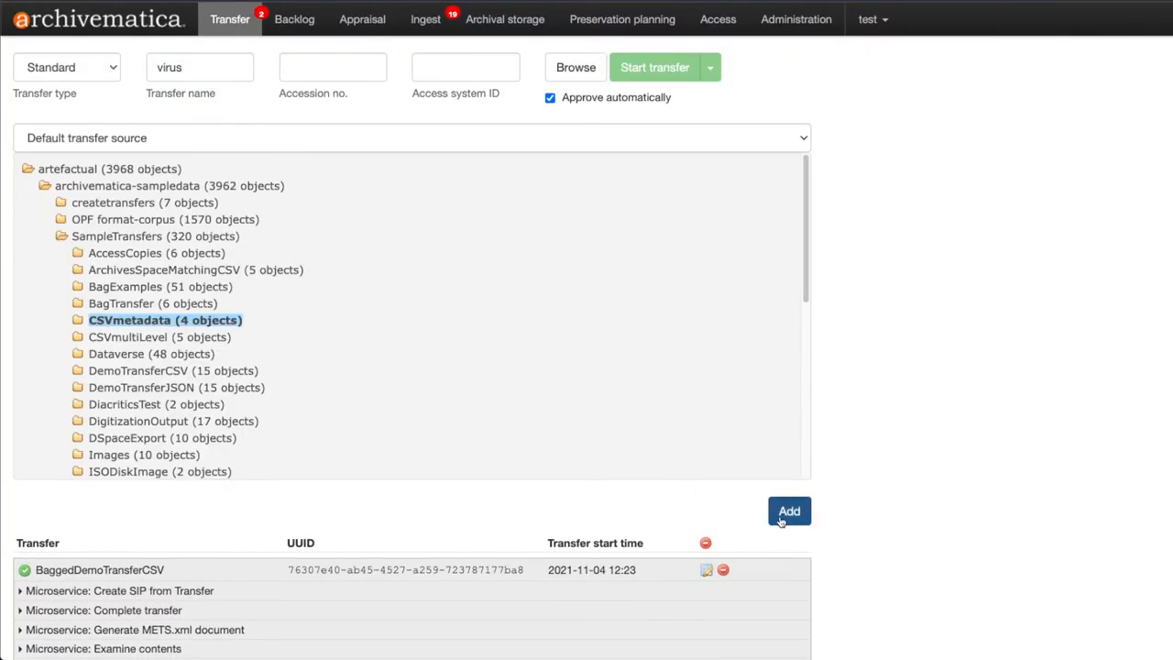
left_click(788, 510)
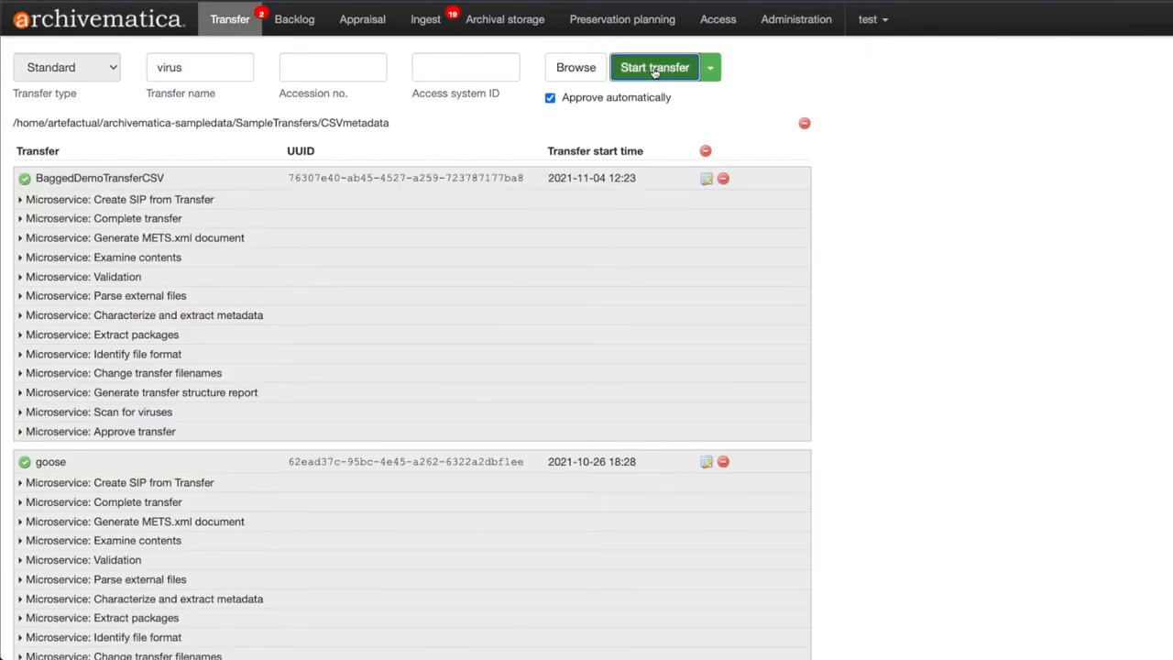
Start the 'virus' transfer and reveal the Yes/No choices at 'Do you want to scan for viruses in directories?'.
left_click(654, 66)
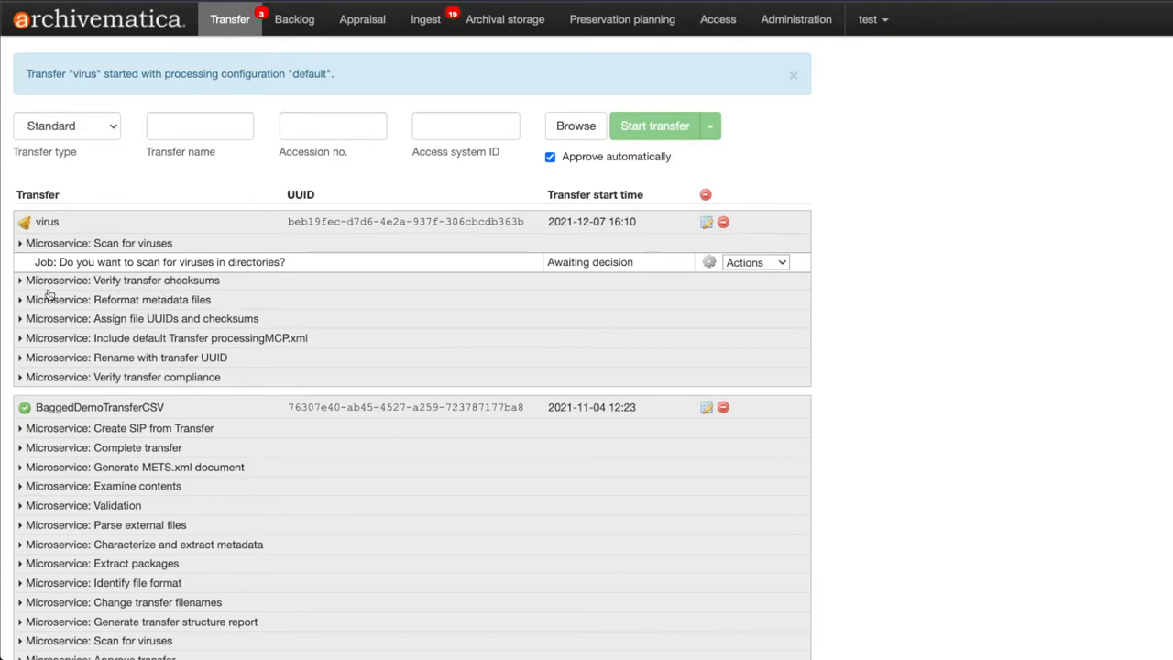
mouse_move(328, 268)
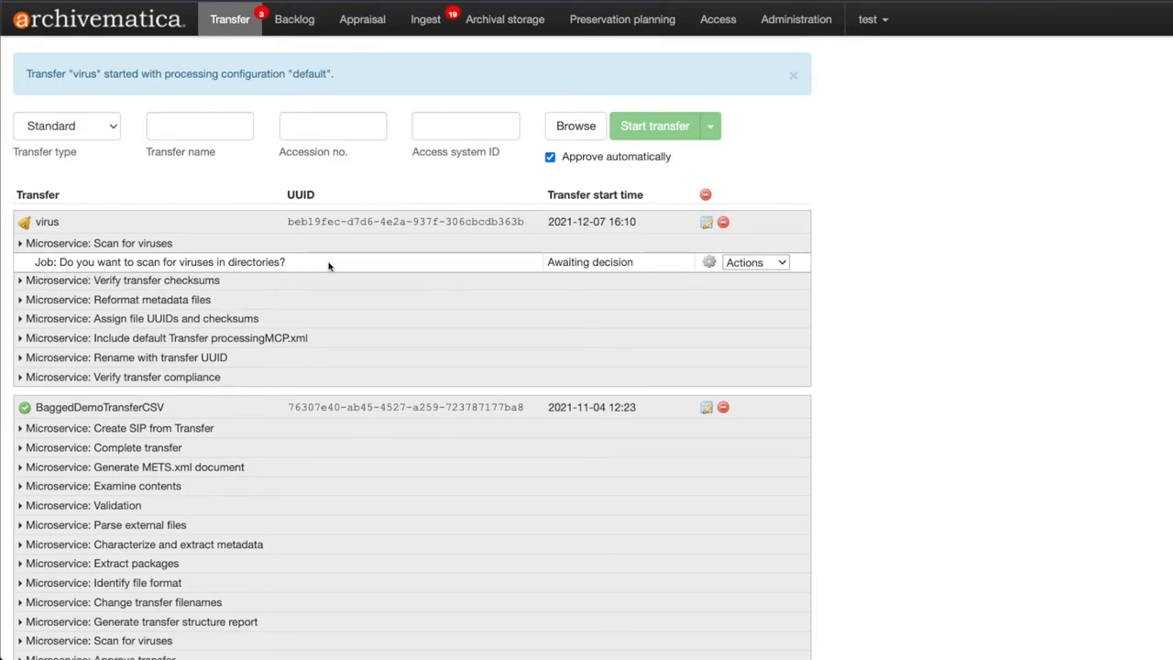
left_click(755, 263)
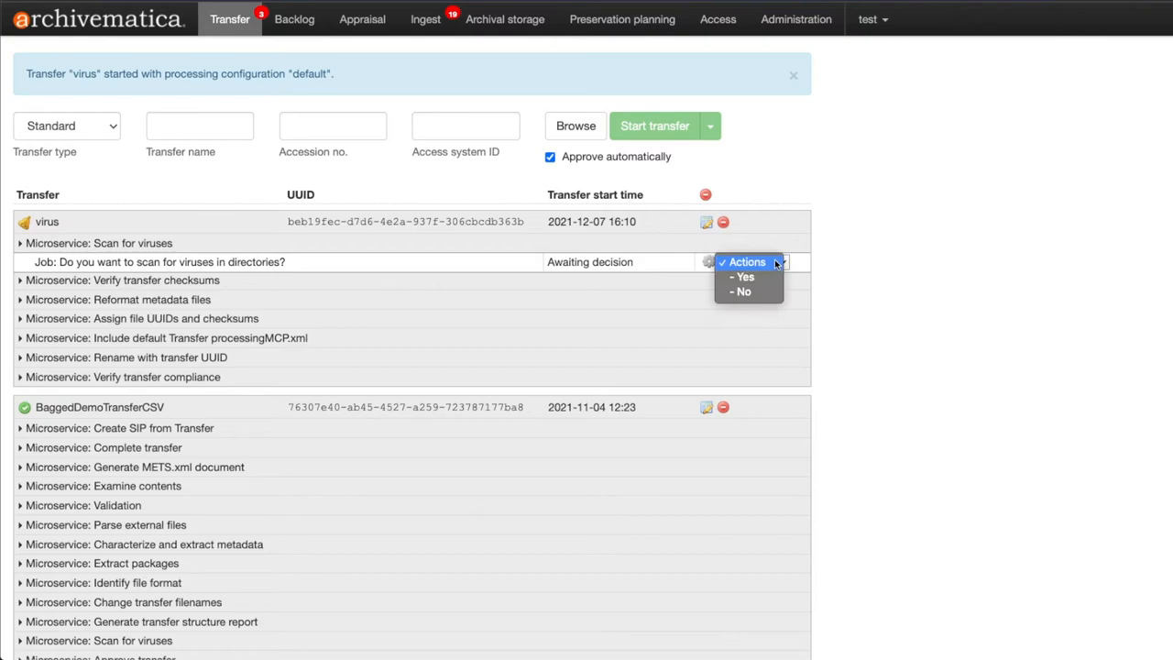
mouse_move(744, 276)
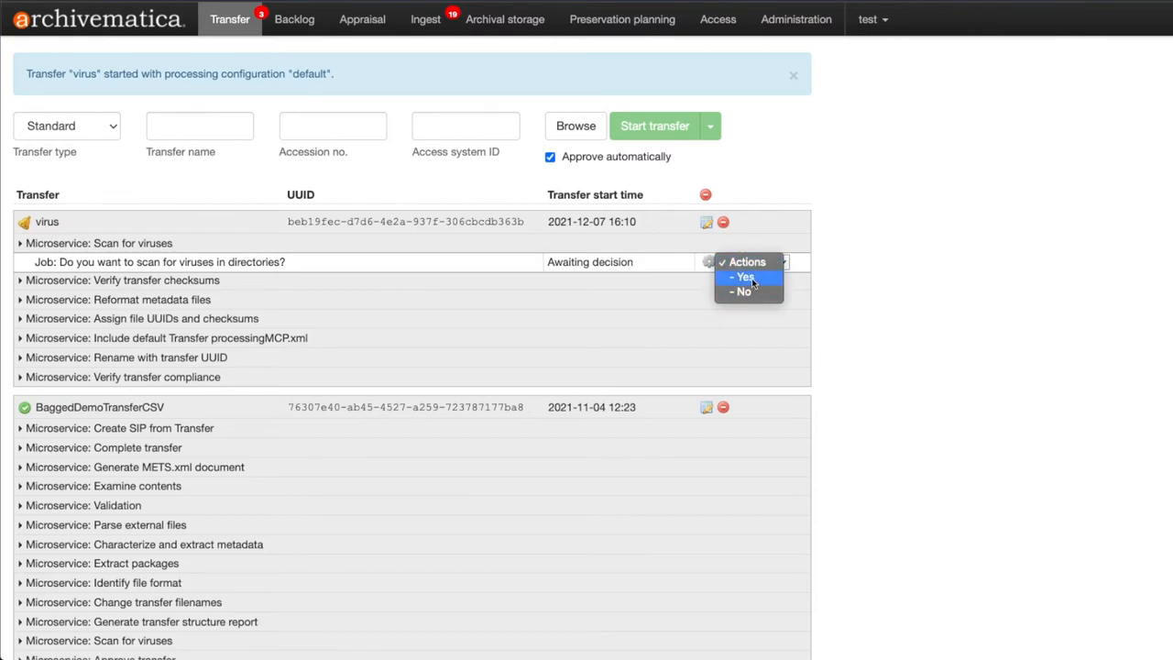
left_click(744, 277)
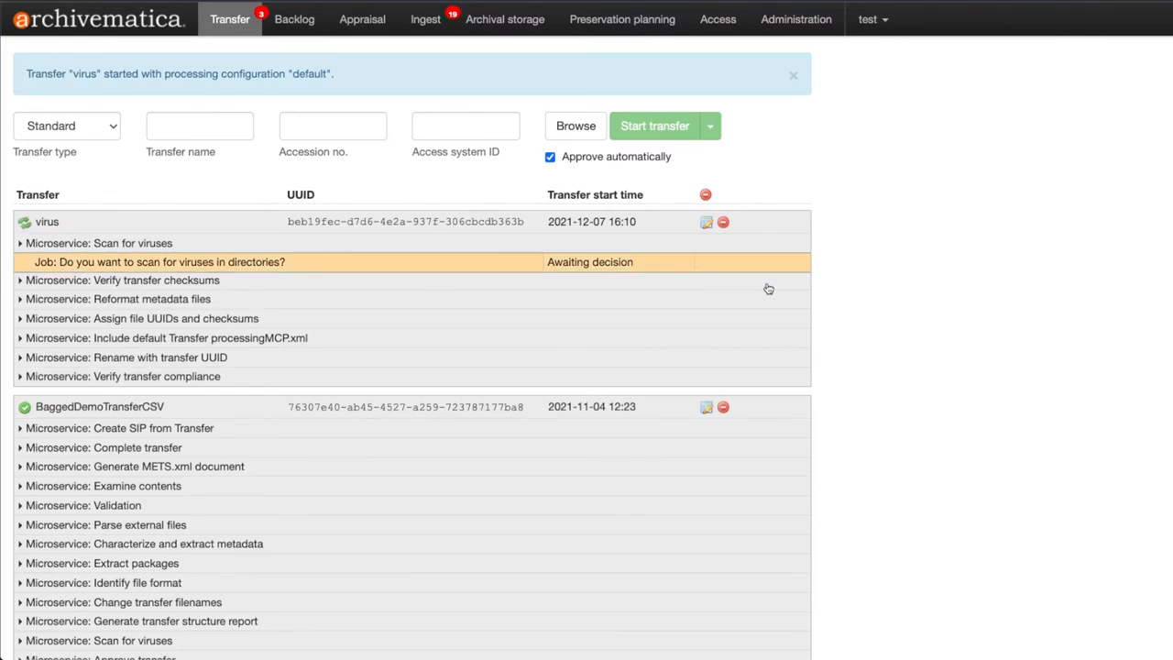